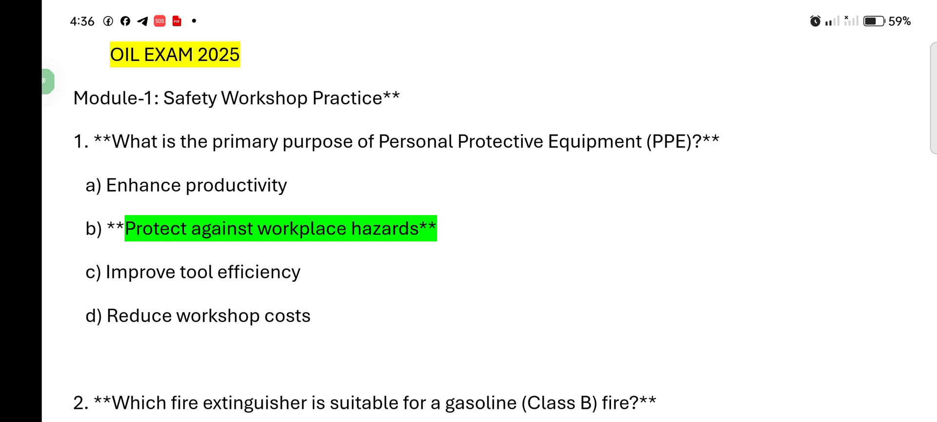
pyautogui.scroll(-3)
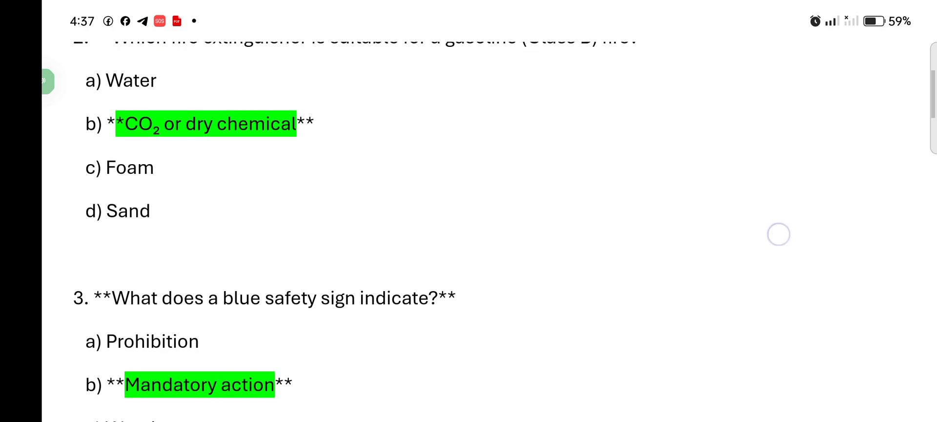
pyautogui.scroll(-3)
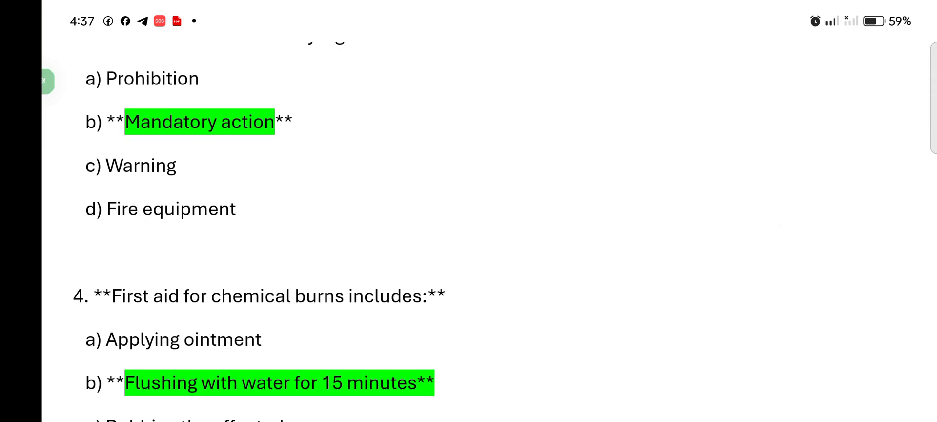
pyautogui.scroll(-3)
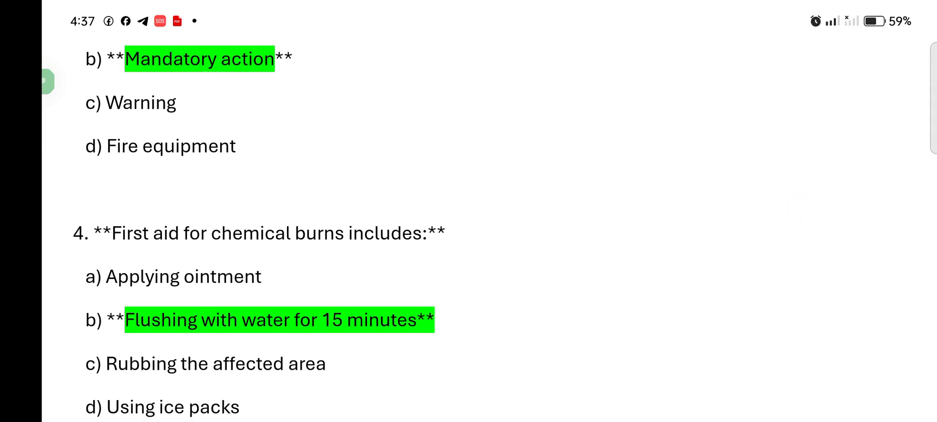
pyautogui.scroll(-3)
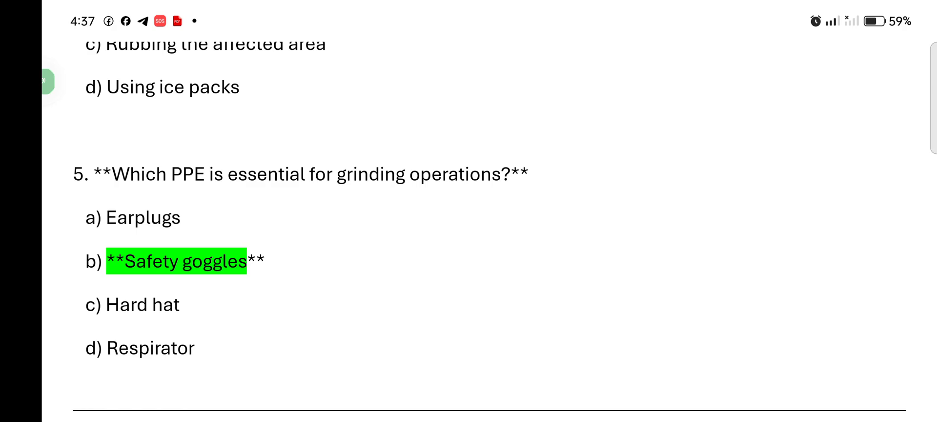
pyautogui.scroll(-3)
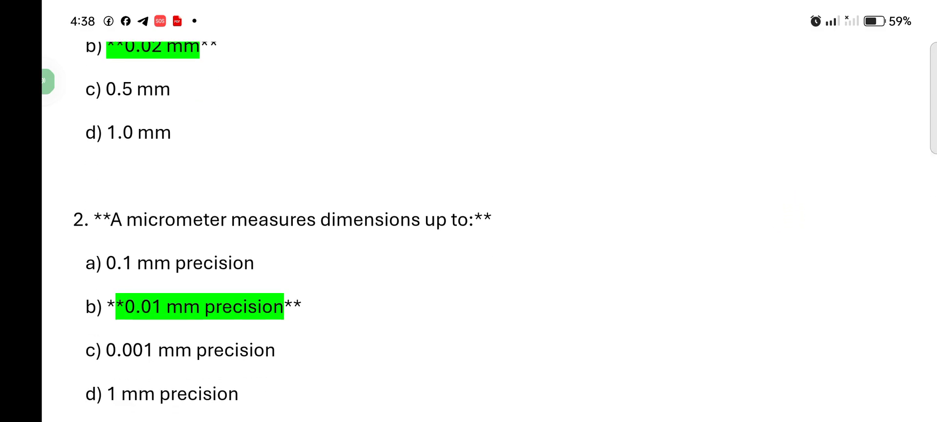
pyautogui.scroll(-3)
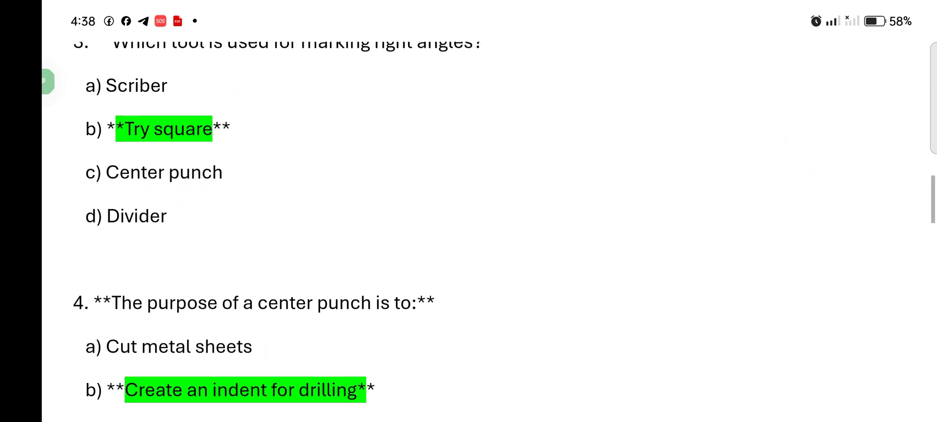
pyautogui.scroll(-3)
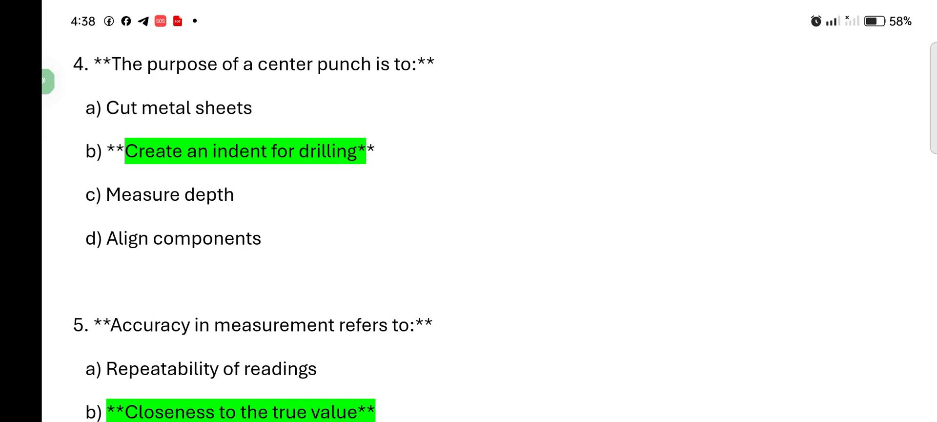
pyautogui.scroll(-3)
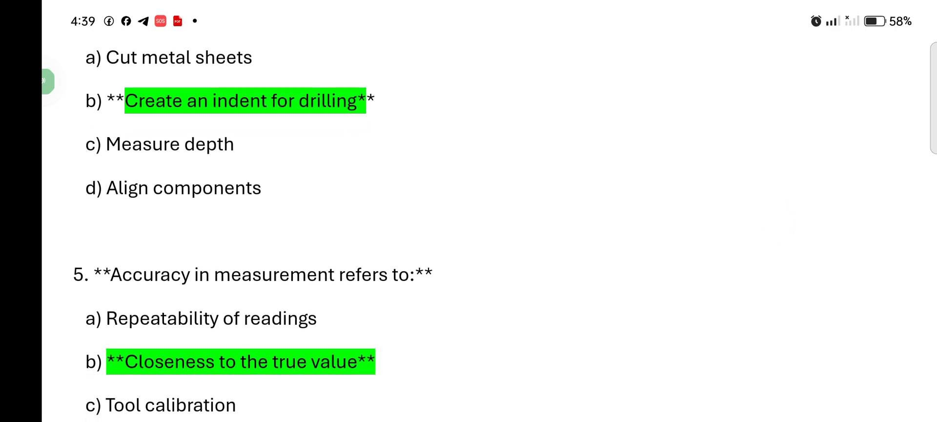
pyautogui.scroll(-3)
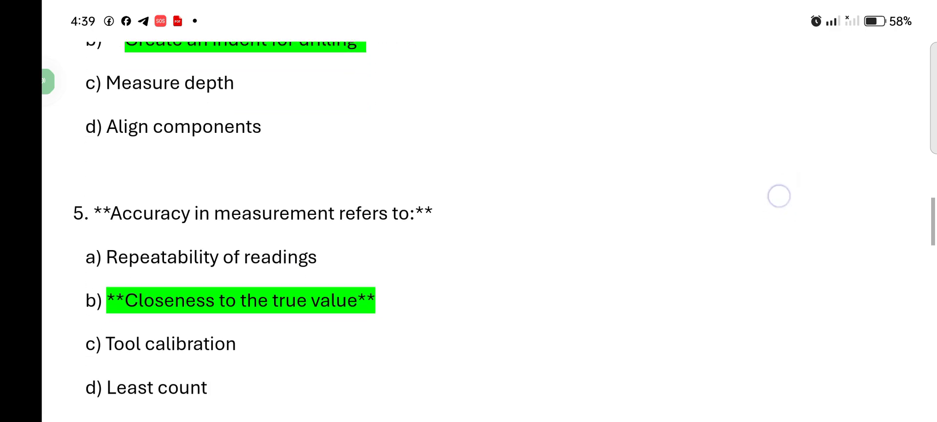
pyautogui.scroll(-3)
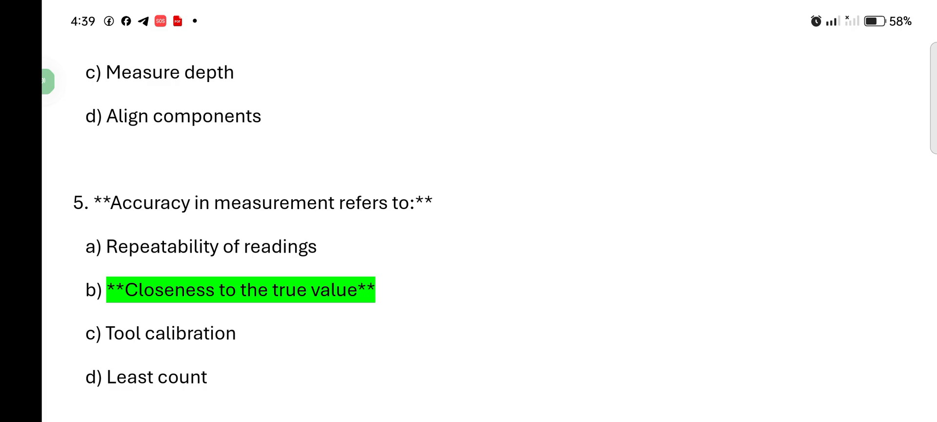
pyautogui.scroll(-3)
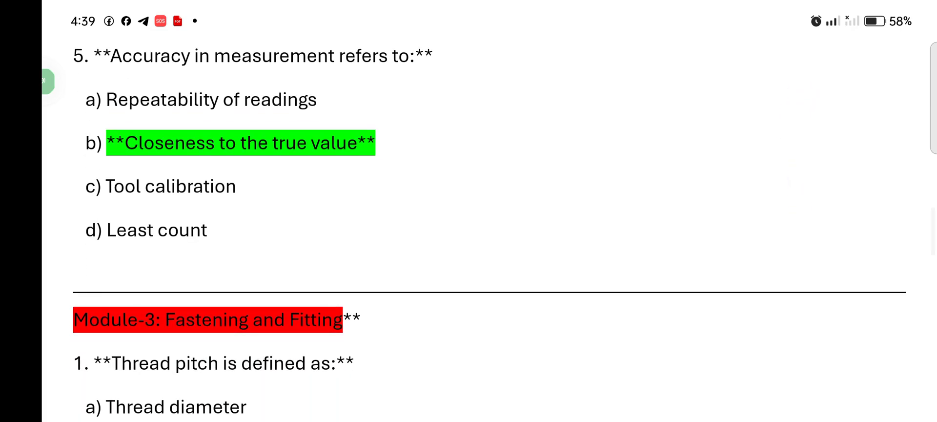
pyautogui.scroll(-3)
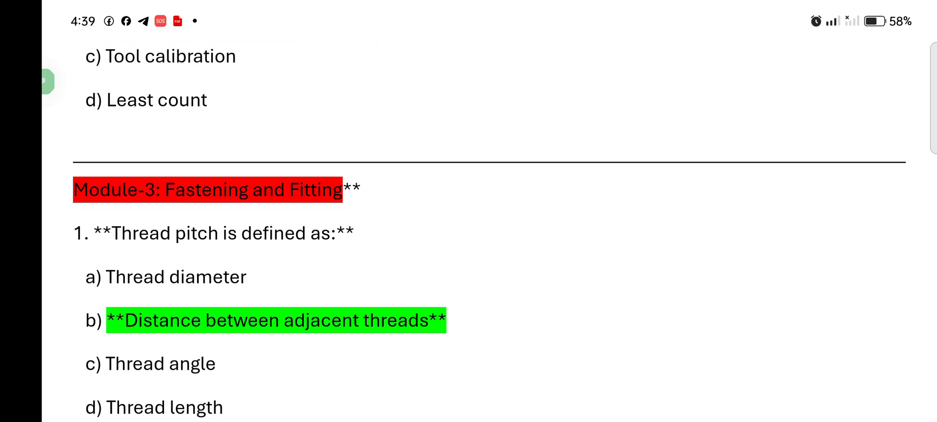
pyautogui.scroll(-3)
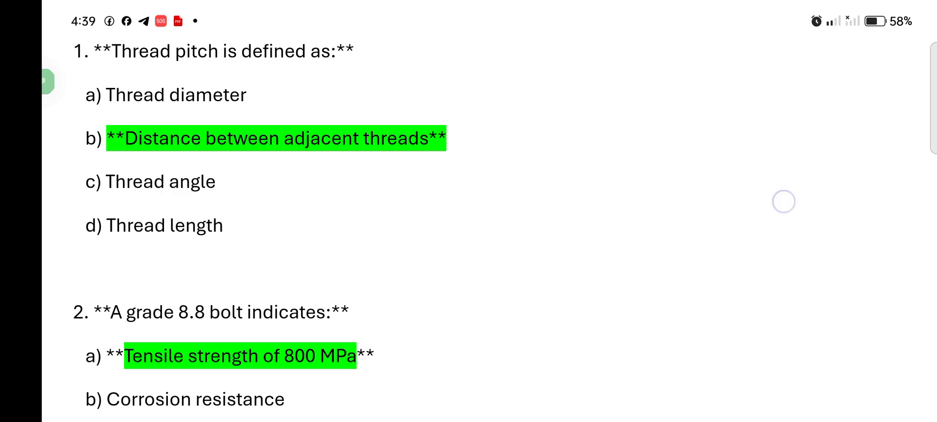
pyautogui.scroll(-3)
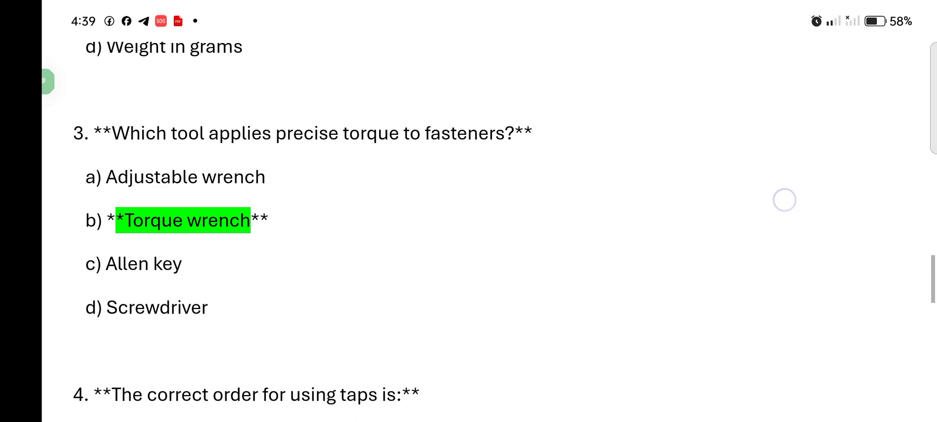
pyautogui.scroll(-3)
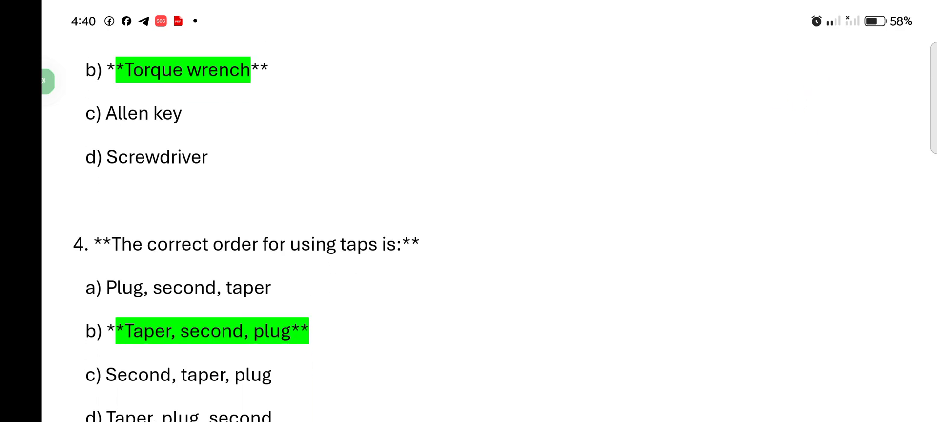
pyautogui.scroll(-3)
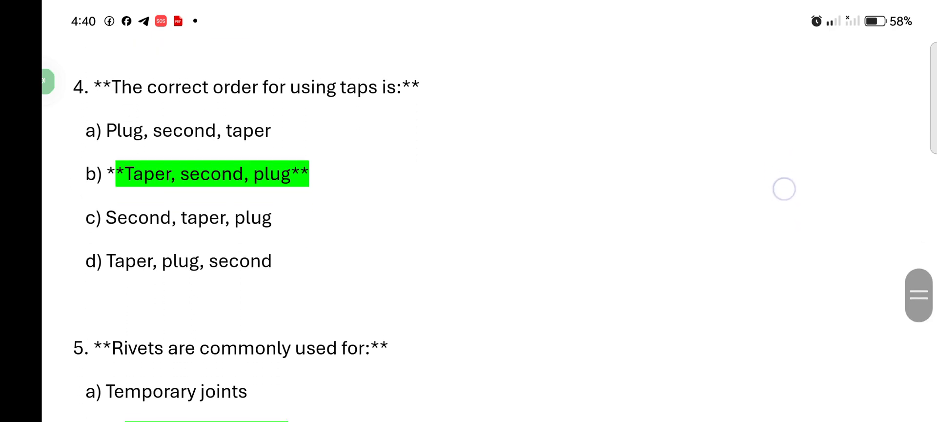
pyautogui.scroll(-3)
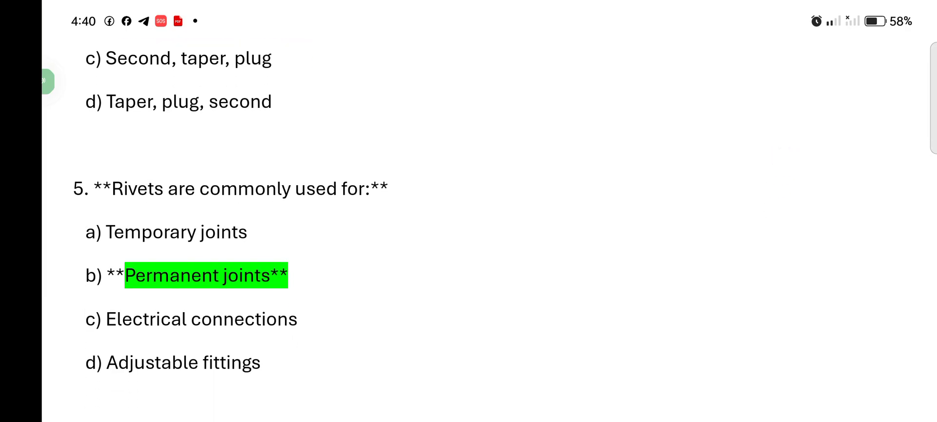
pyautogui.scroll(-3)
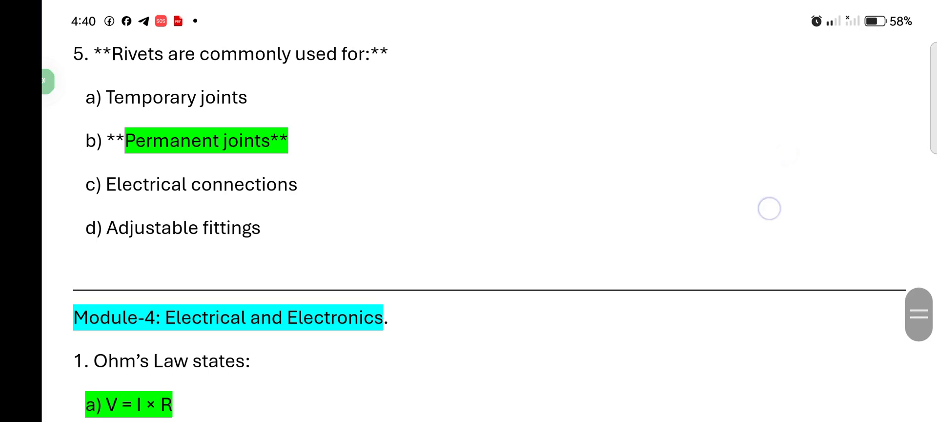
pyautogui.scroll(-3)
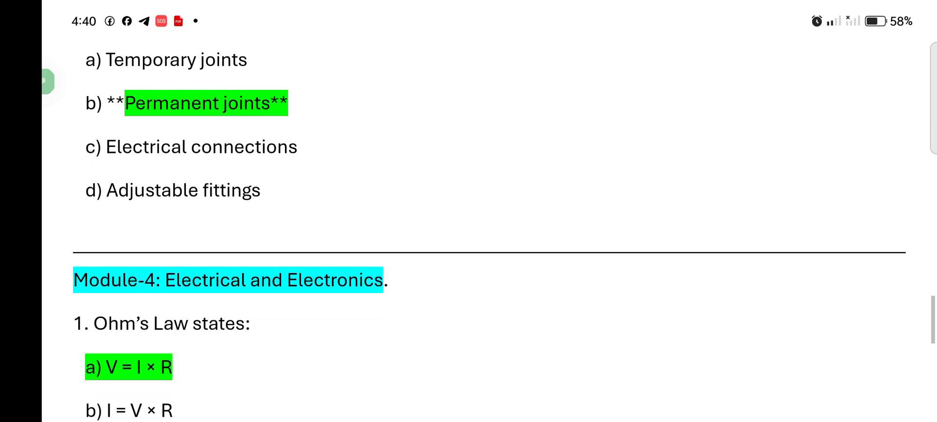
pyautogui.scroll(-3)
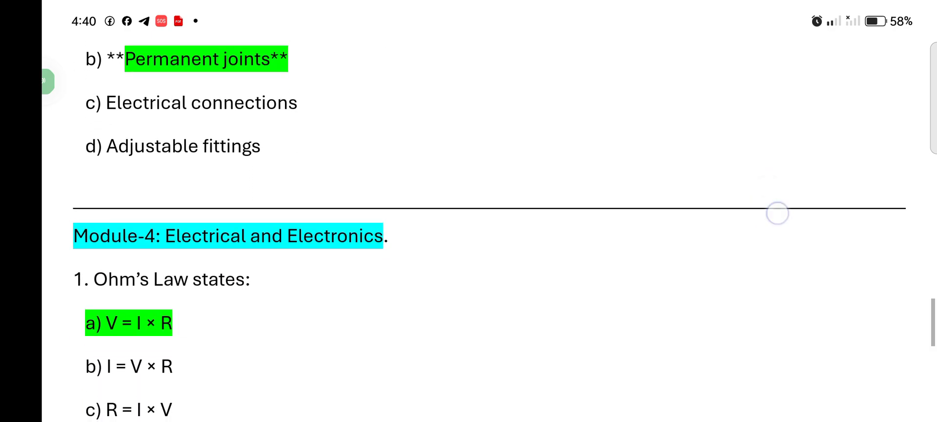
pyautogui.scroll(-3)
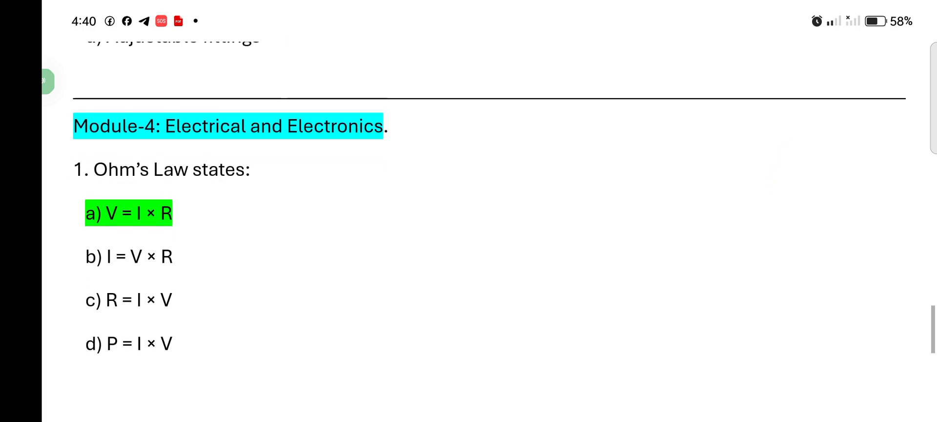
pyautogui.scroll(-3)
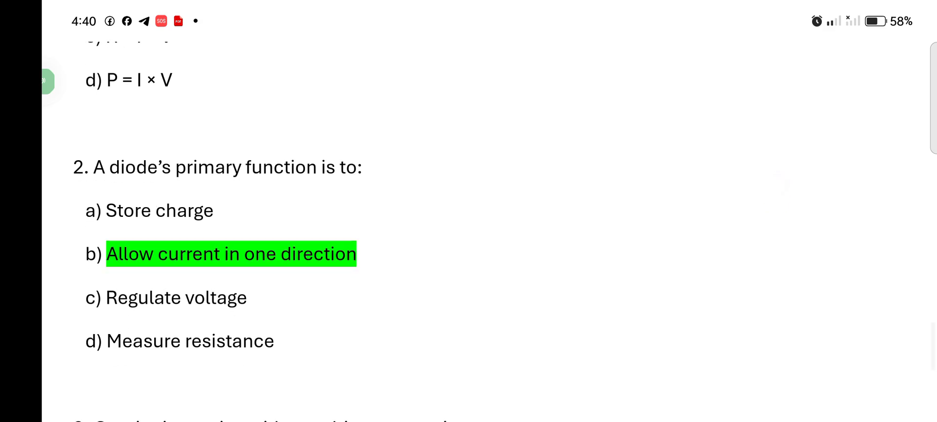
pyautogui.scroll(-3)
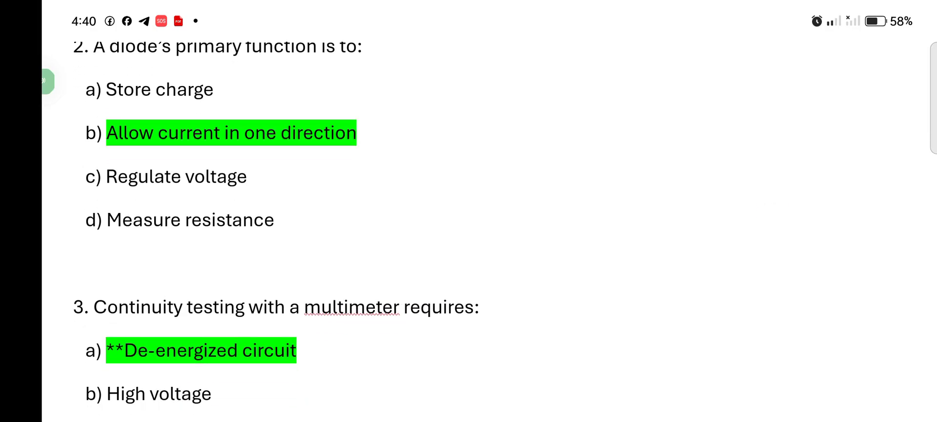
pyautogui.scroll(-3)
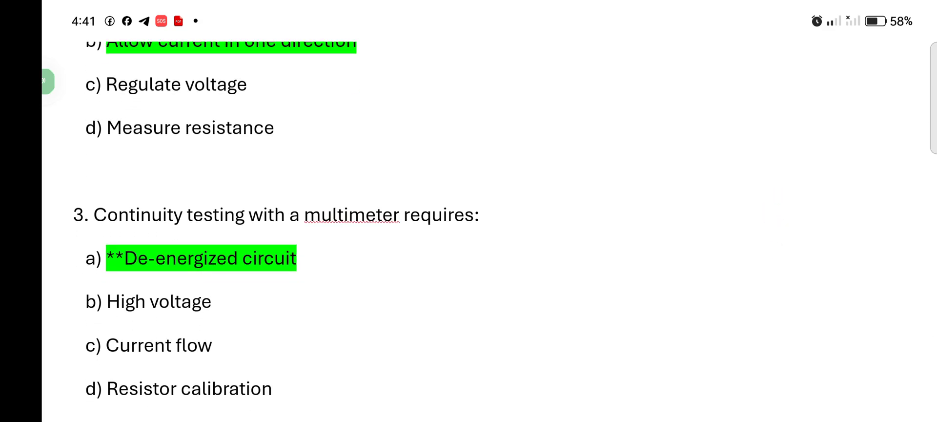
pyautogui.scroll(-3)
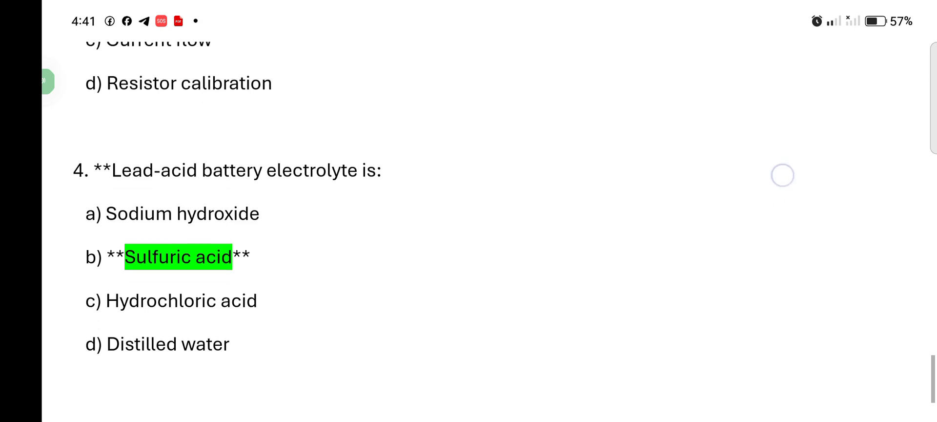
pyautogui.scroll(-3)
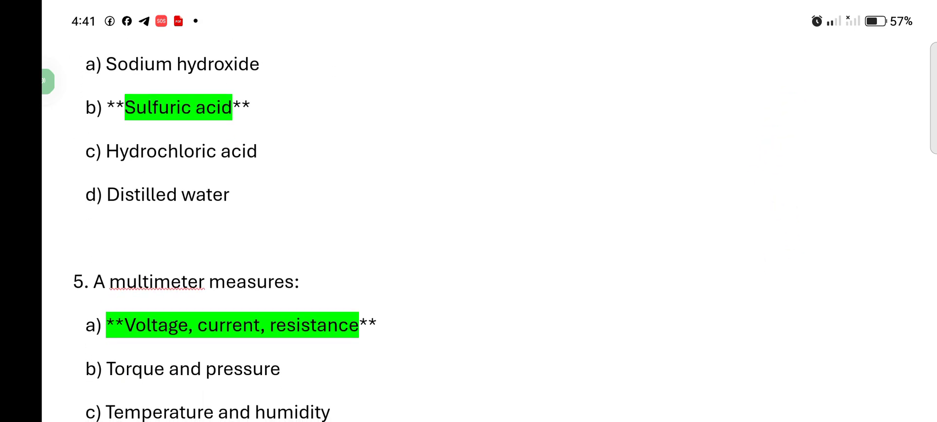
pyautogui.scroll(-3)
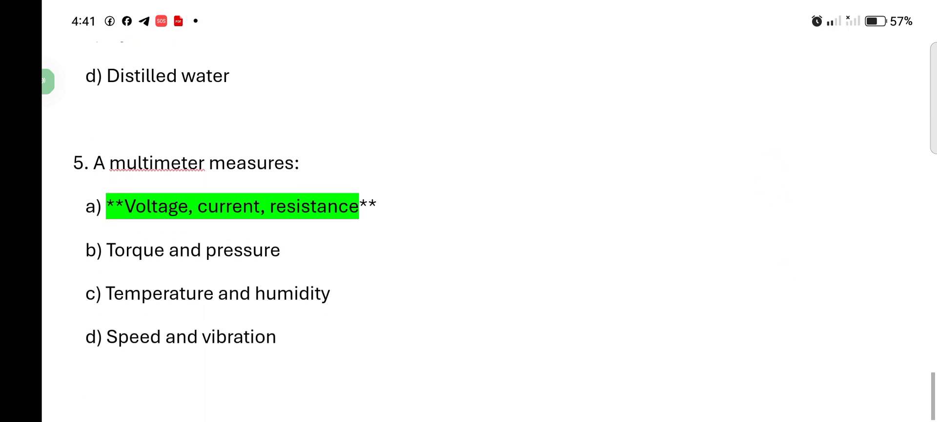